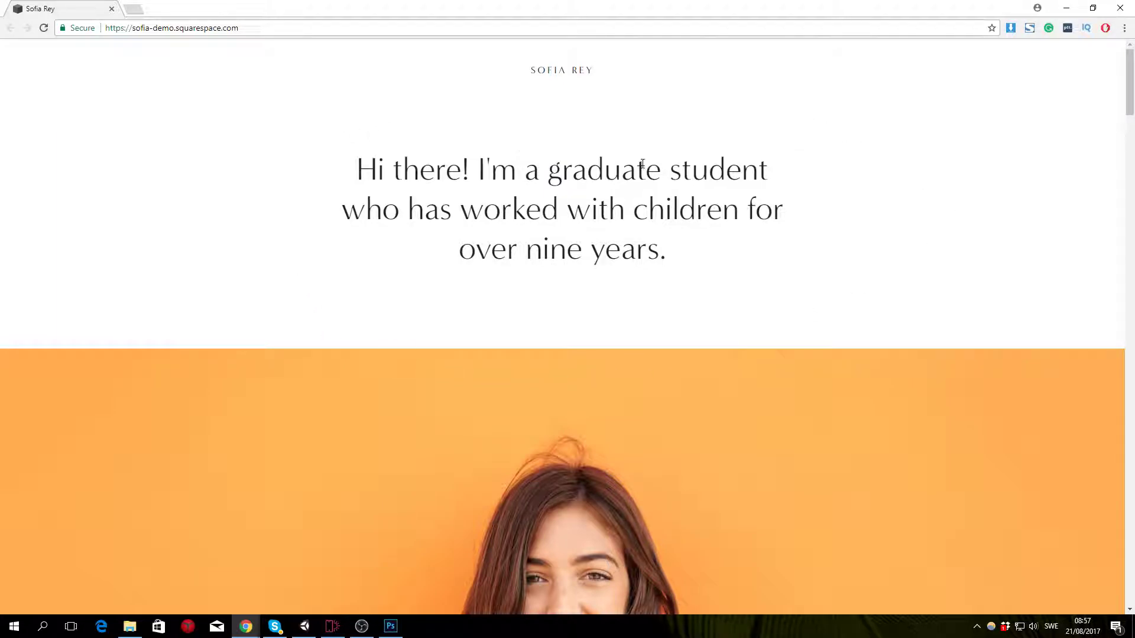
mouse_move(496, 78)
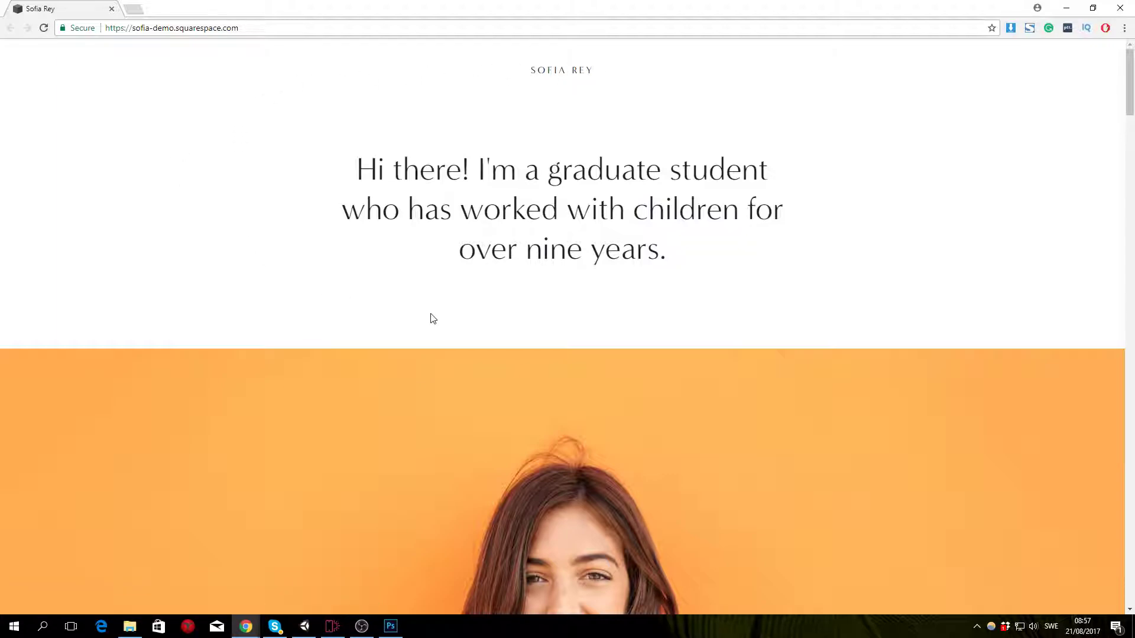
mouse_move(300, 254)
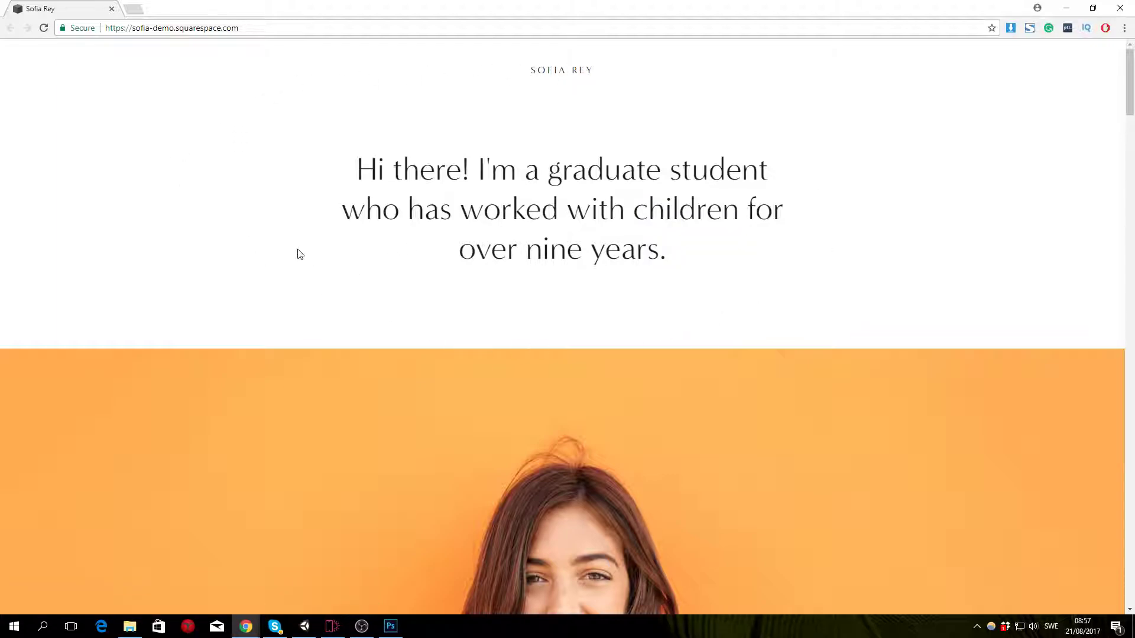
Scroll the sofia-demo page down past Services & Pricing, Resume and Testimonials to Contact and References.
left_click(174, 27)
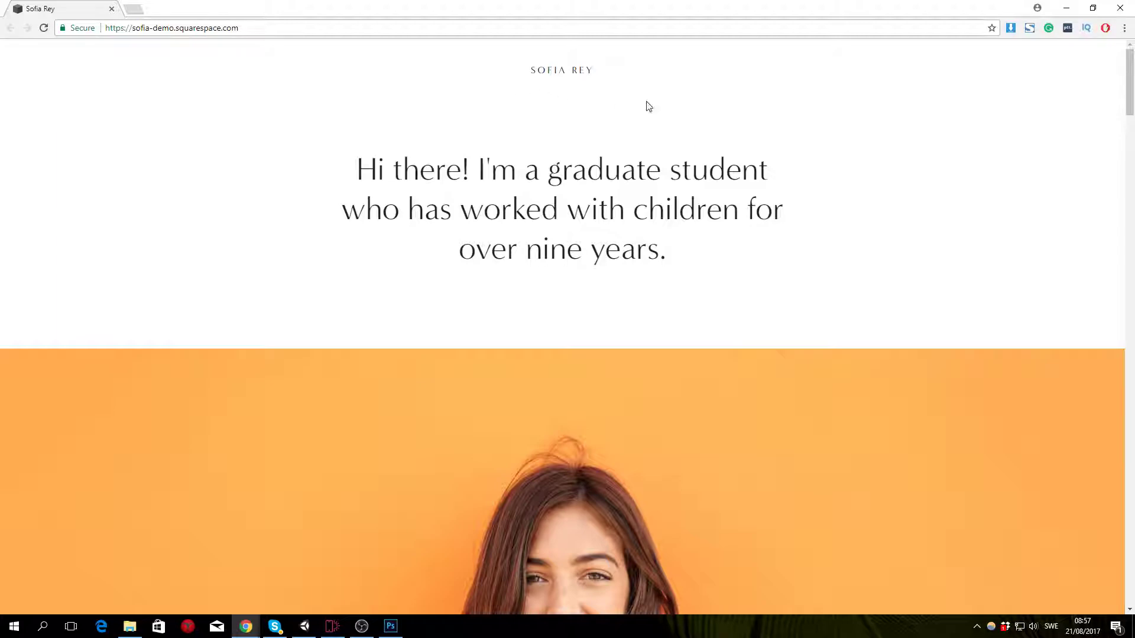
mouse_move(688, 133)
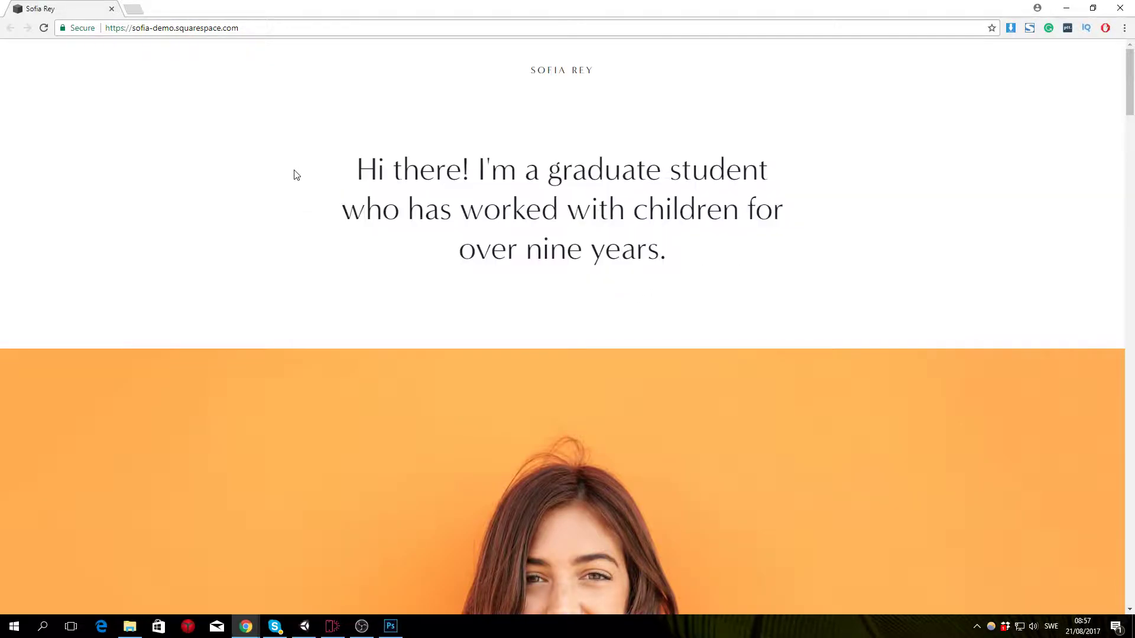
scroll("down", 3)
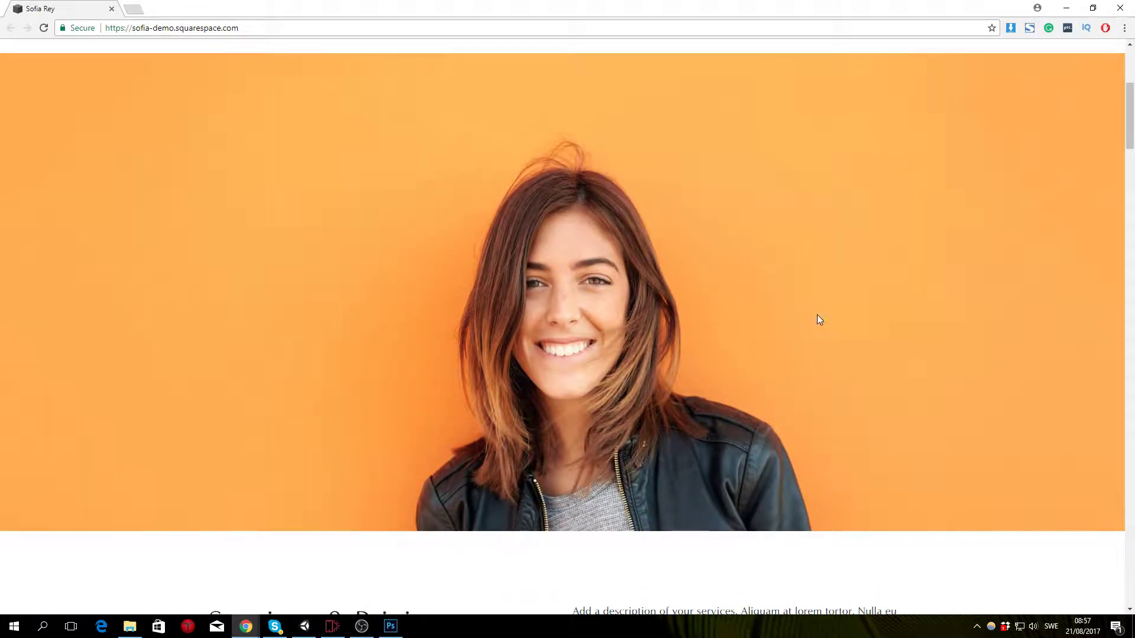
scroll("down", 3)
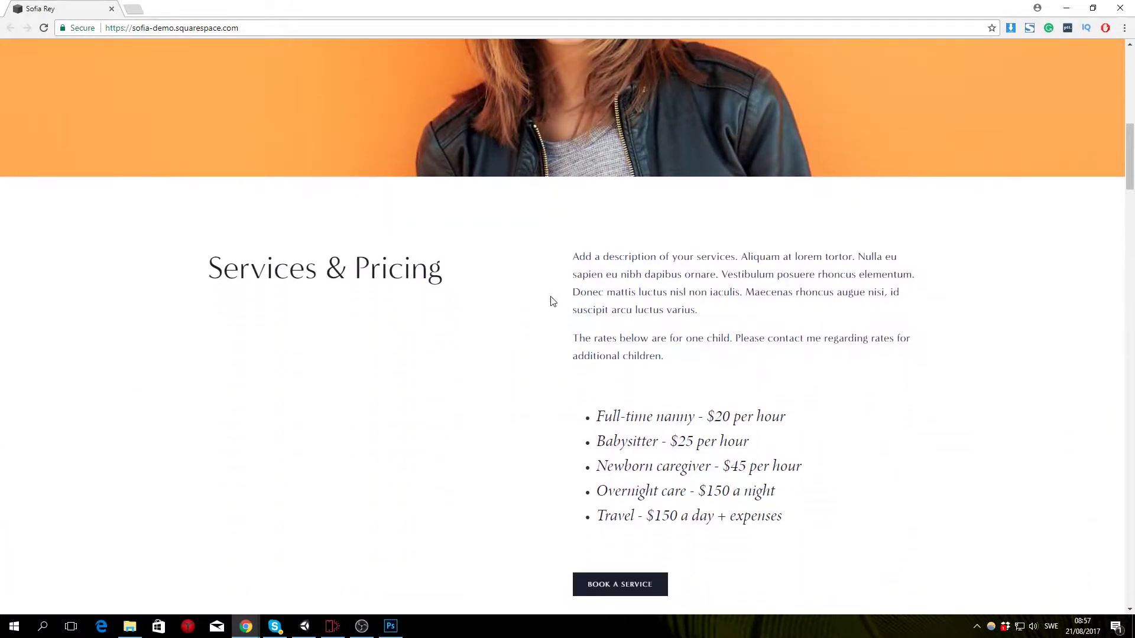
scroll("down", 3)
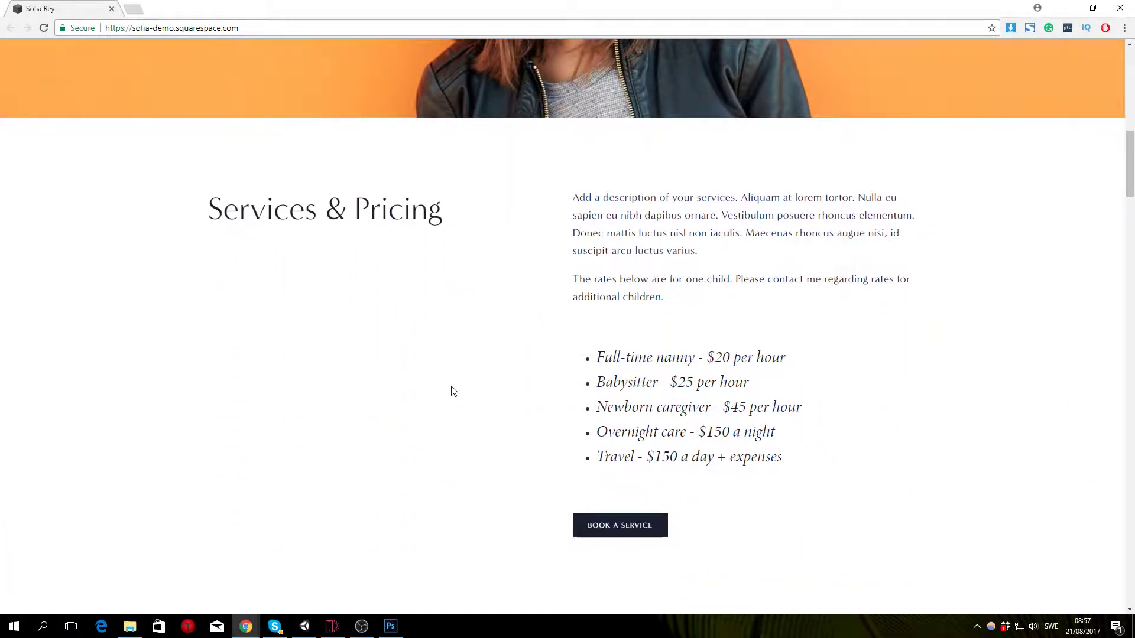
scroll("down", 3)
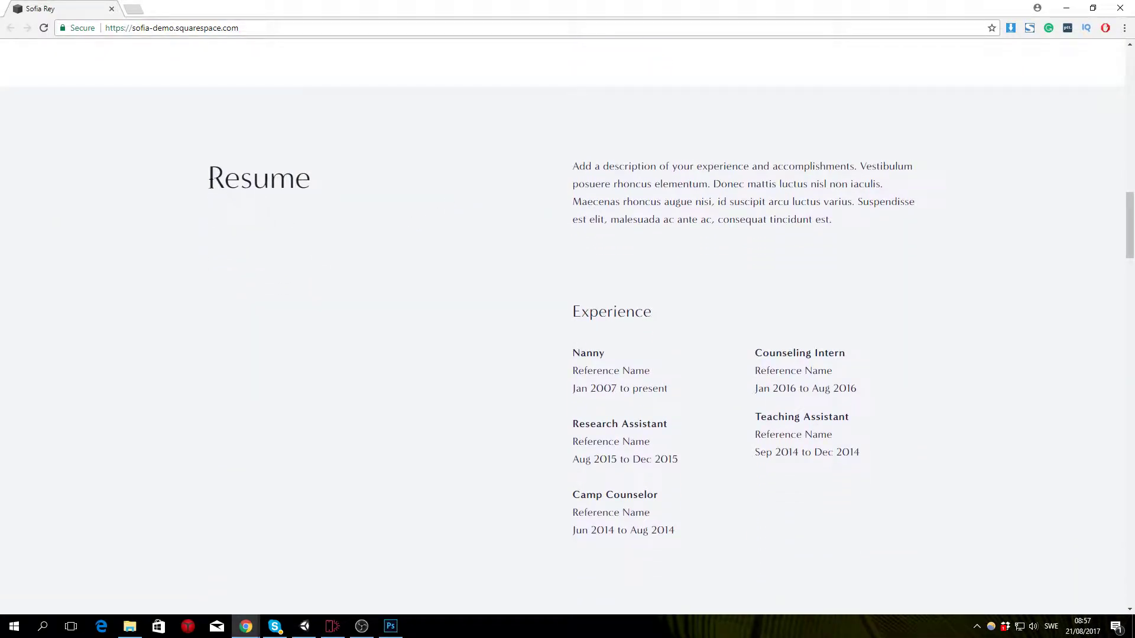
scroll("down", 3)
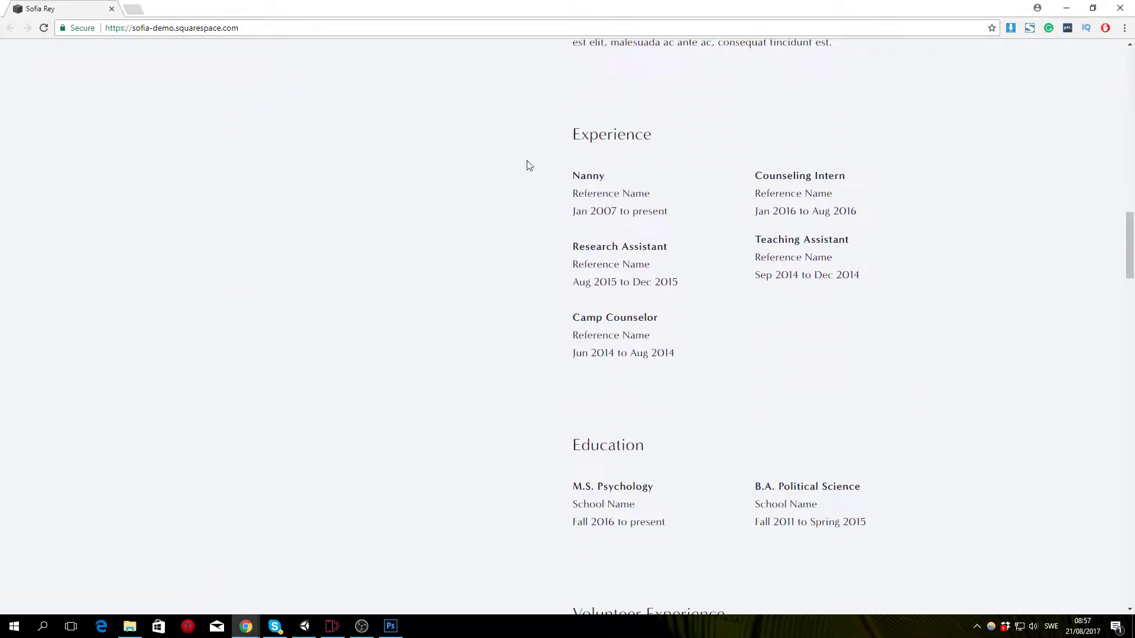
scroll("down", 3)
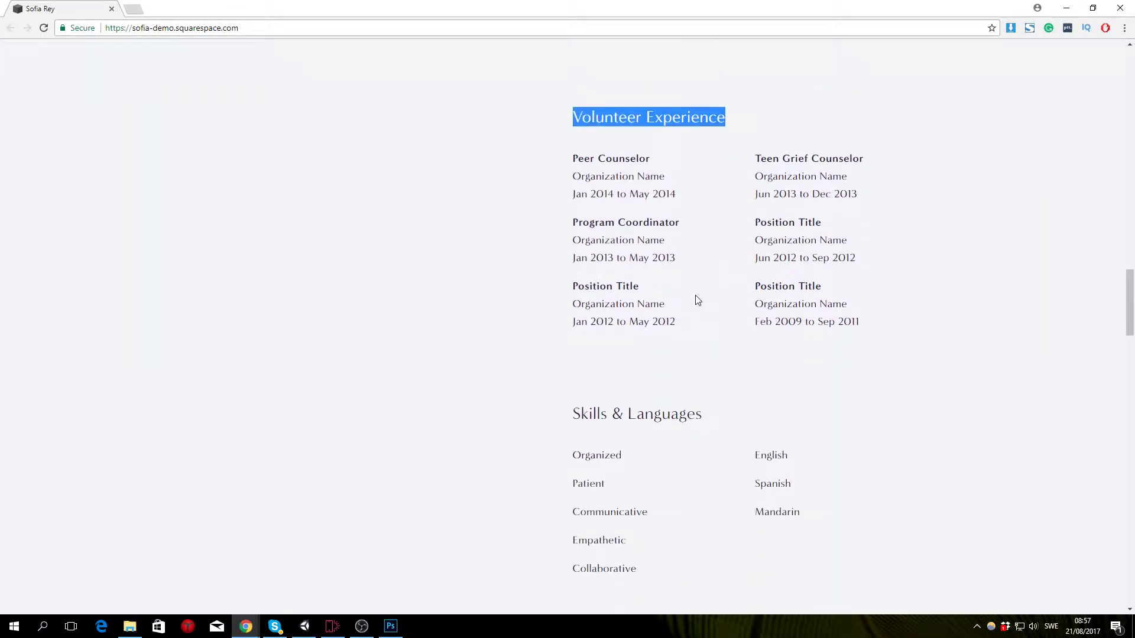
scroll("down", 3)
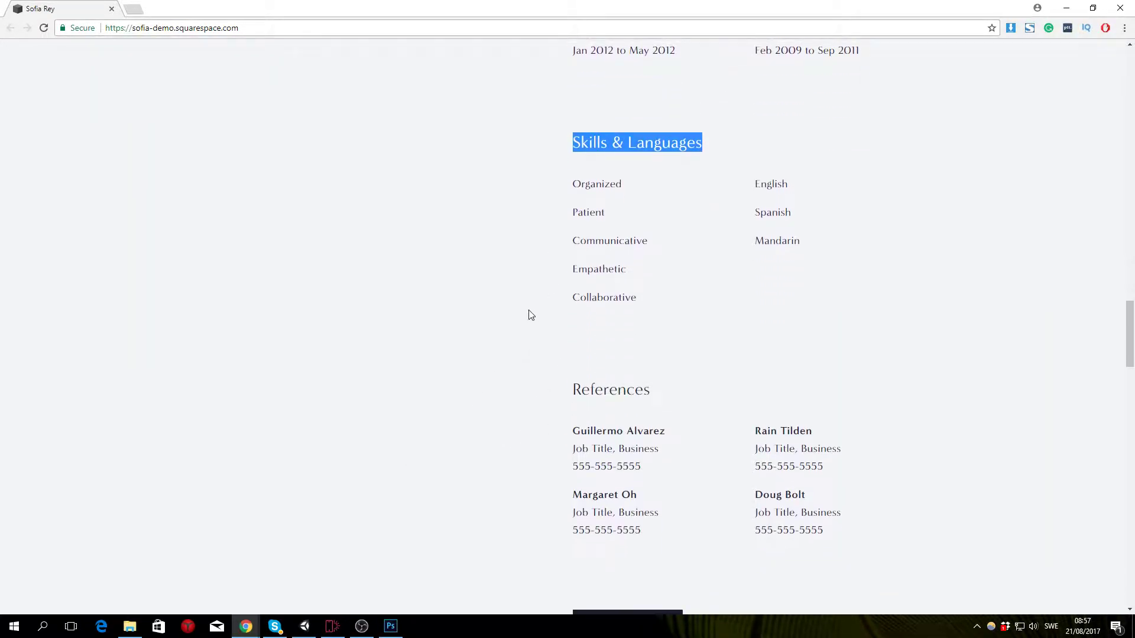
scroll("down", 3)
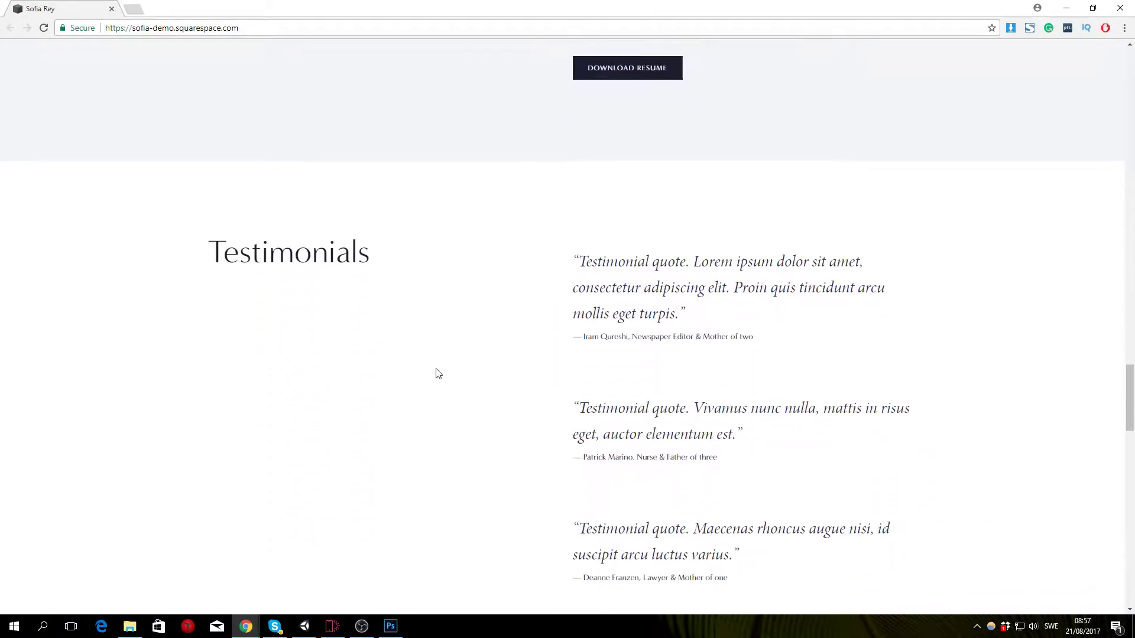
scroll("down", 3)
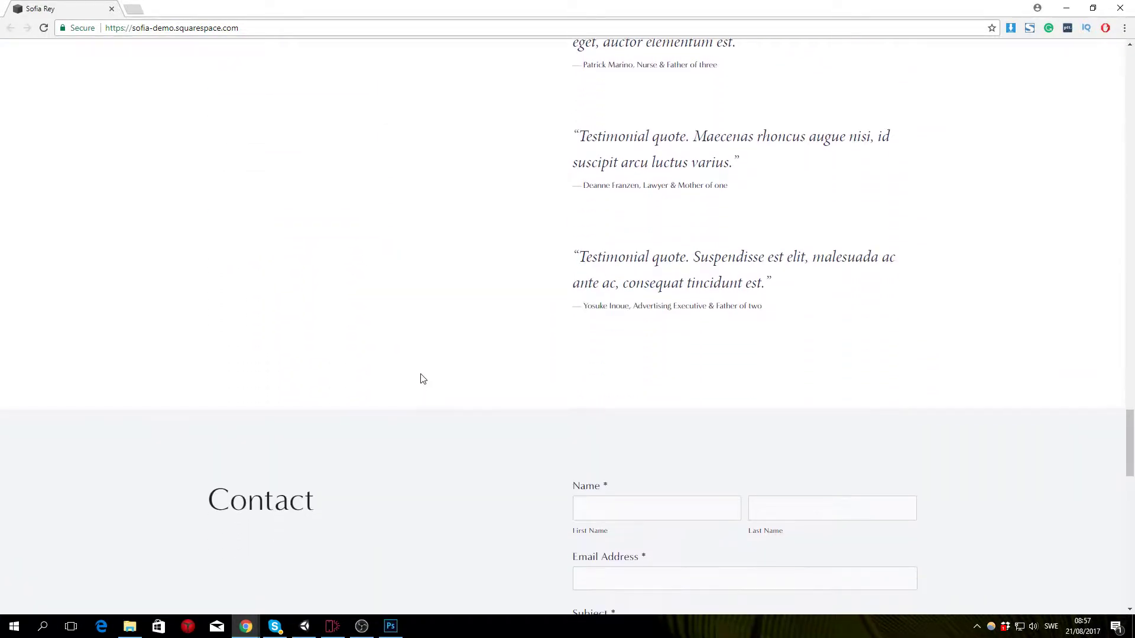
scroll("down", 3)
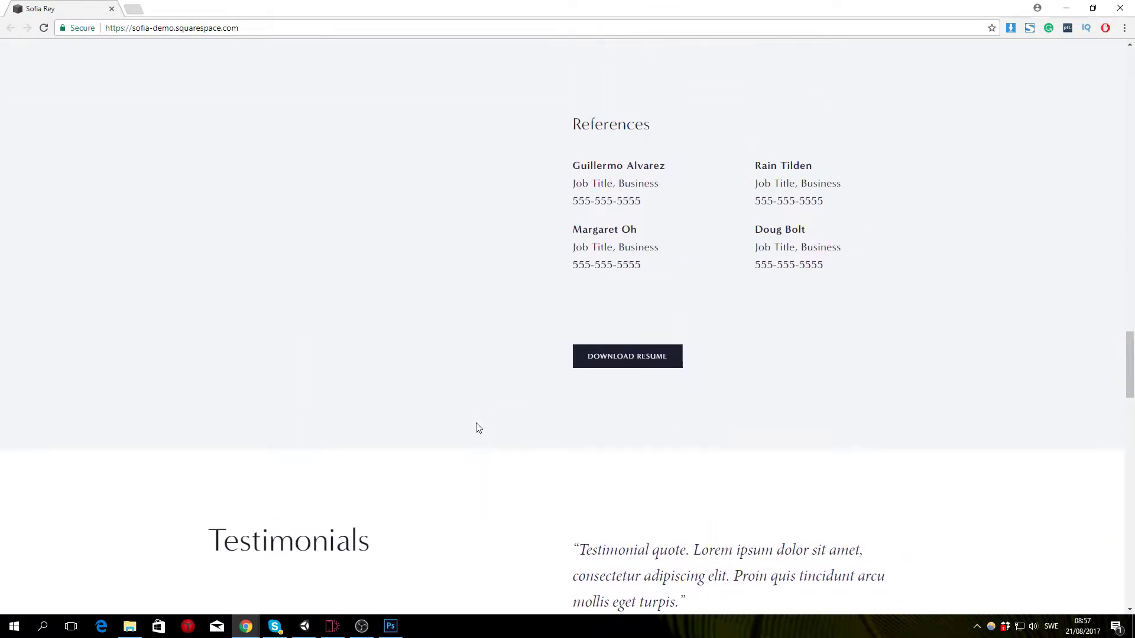
Scroll back up to the intro, then down through Resume to Skills & Languages.
scroll("up", 3)
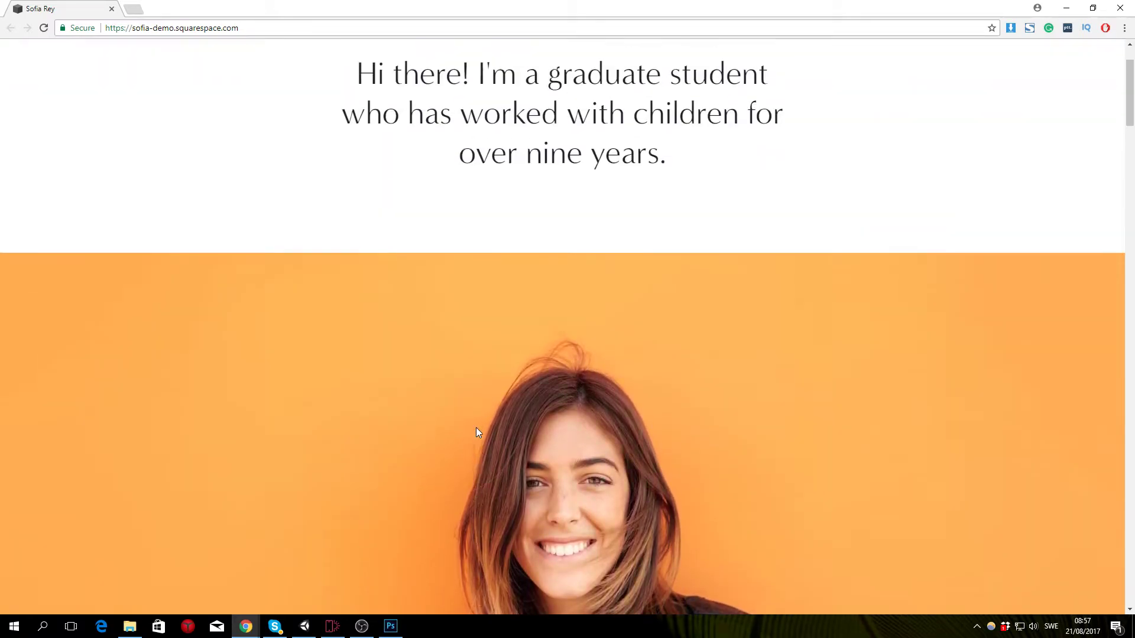
scroll("down", 3)
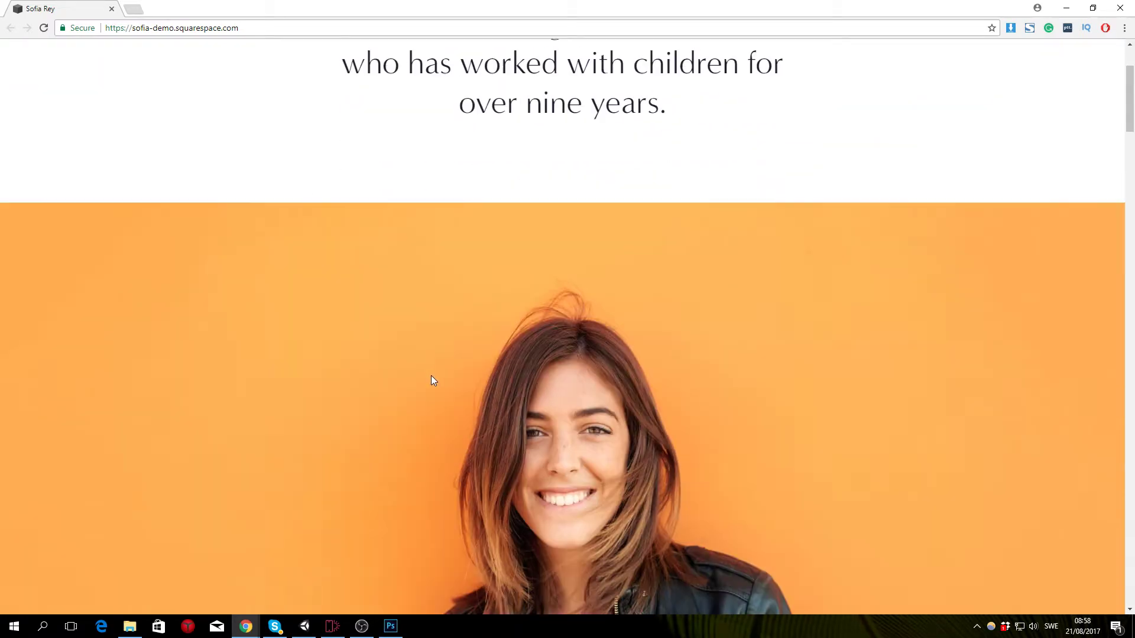
scroll("down", 3)
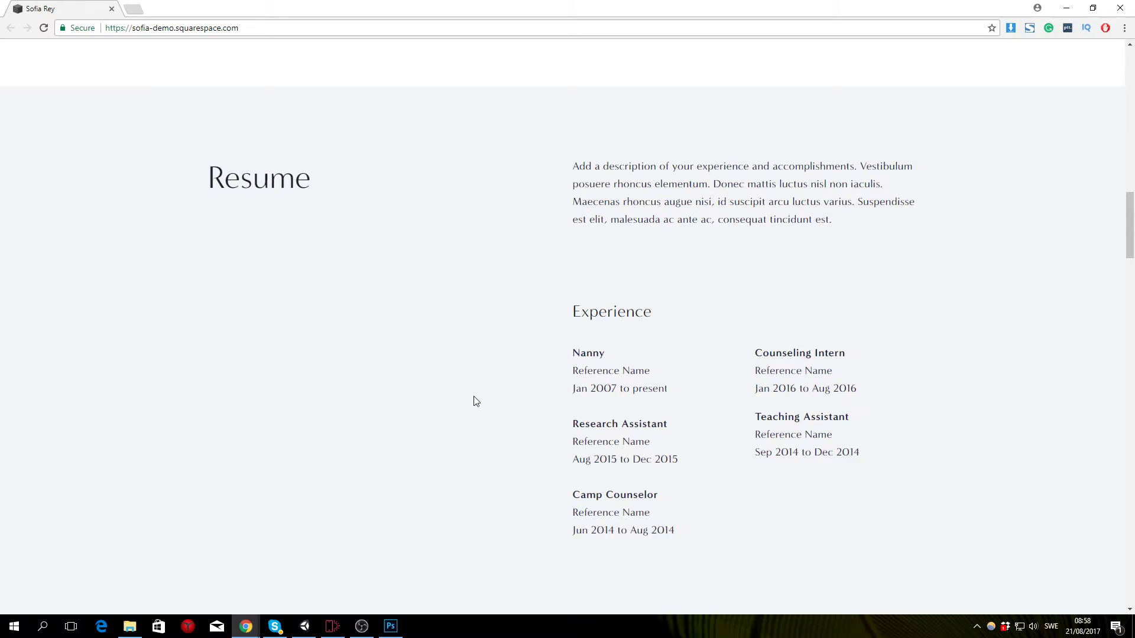
scroll("down", 3)
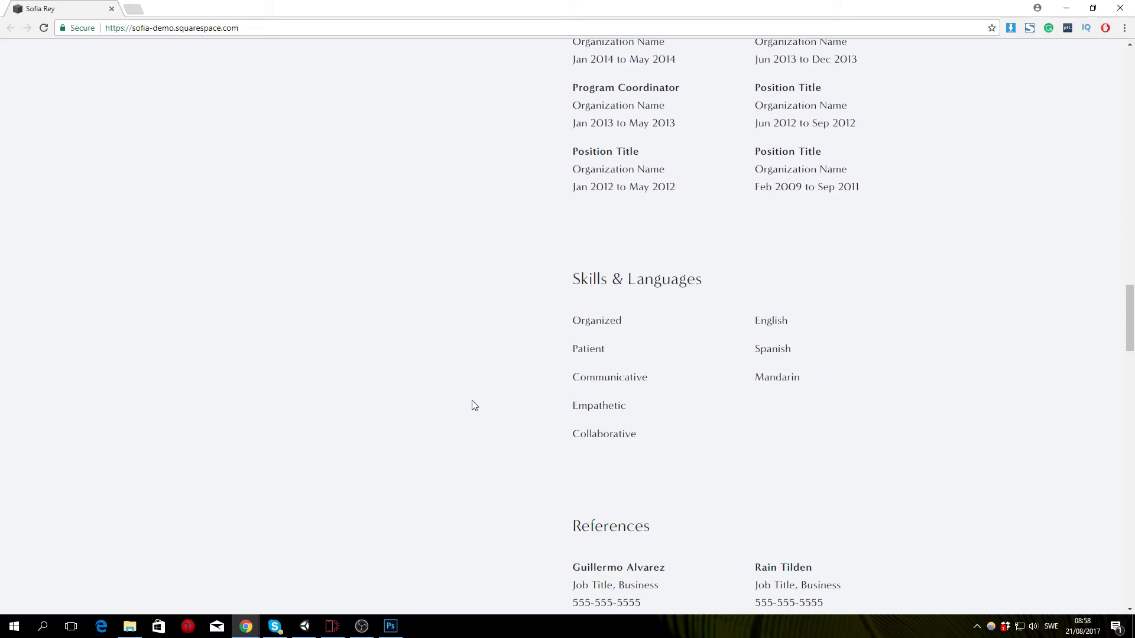